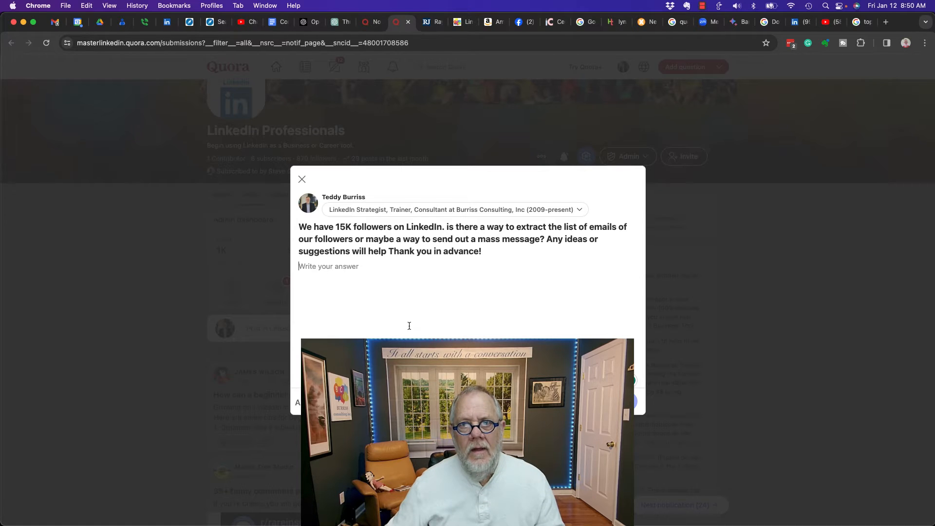
Step: Highlight the mass-messaging question, then open Burriss Consulting, Inc.'s admin page from the Me menu
{"action": "left_click_drag", "start_coordinate": [312, 227], "coordinate": [393, 226]}
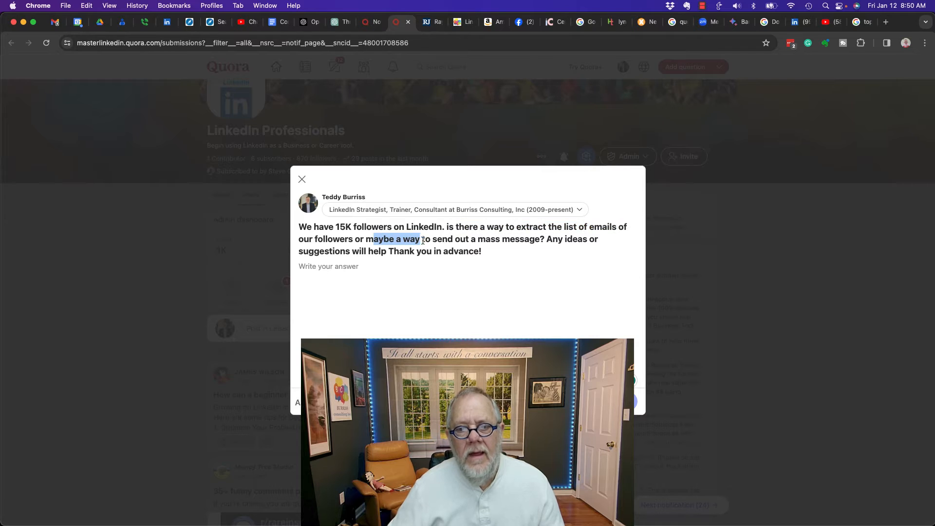
{"action": "left_click_drag", "start_coordinate": [375, 238], "coordinate": [541, 239]}
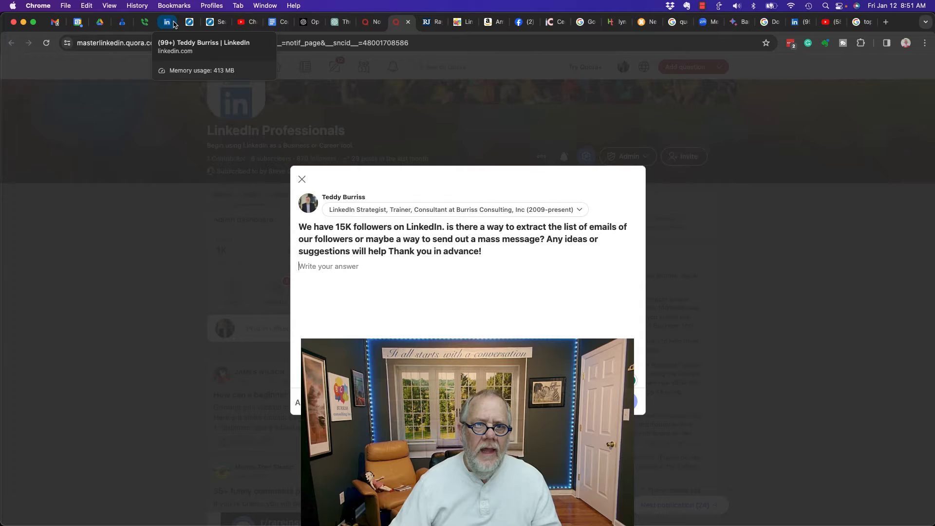
{"action": "left_click", "coordinate": [167, 22]}
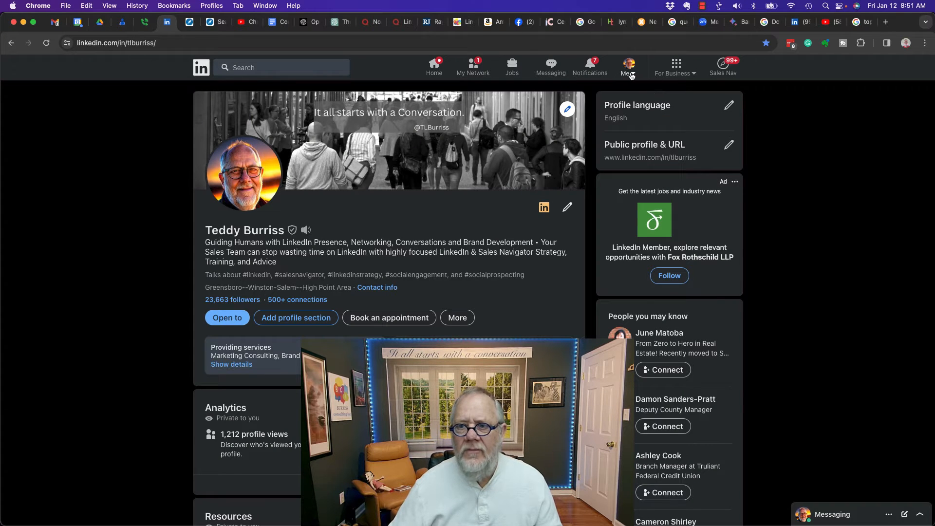
{"action": "left_click", "coordinate": [627, 66]}
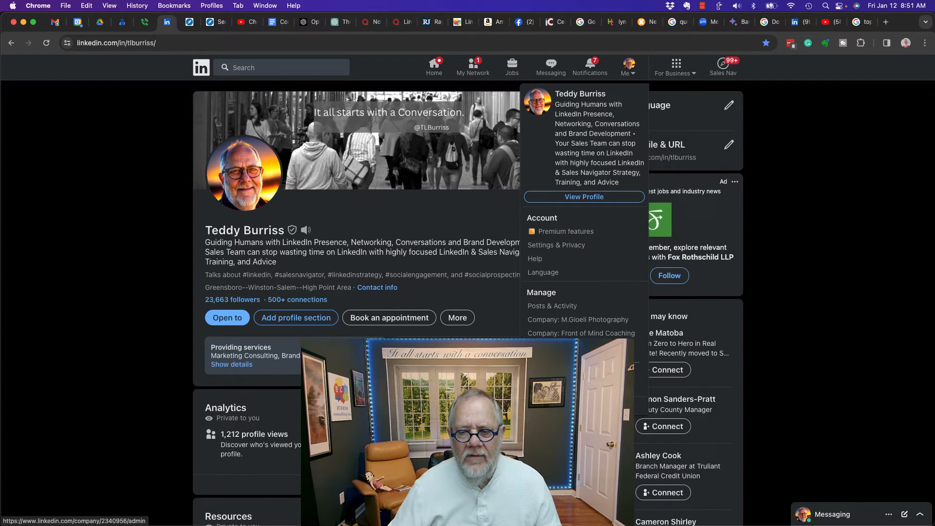
{"action": "left_click", "coordinate": [577, 319]}
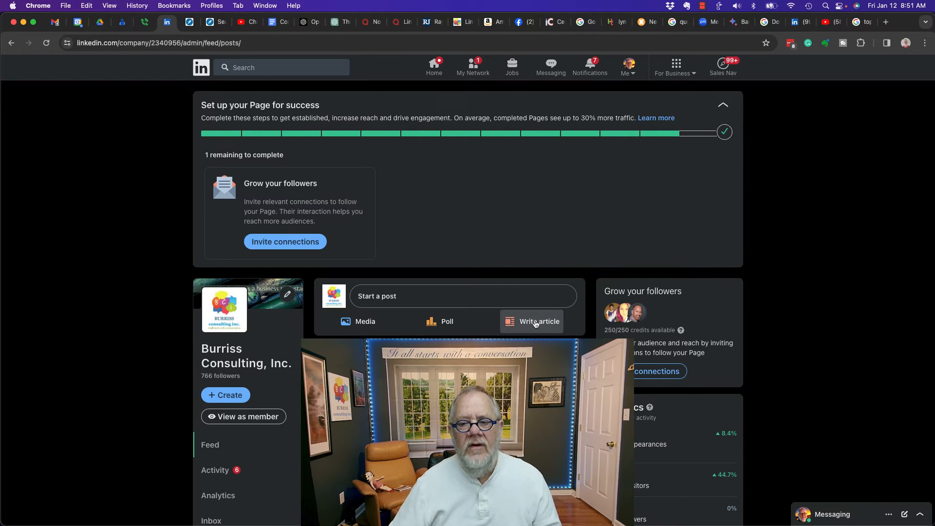
Step: Start an untitled article as Burriss Consulting using Write article in the Start a post box
{"action": "left_click", "coordinate": [538, 322]}
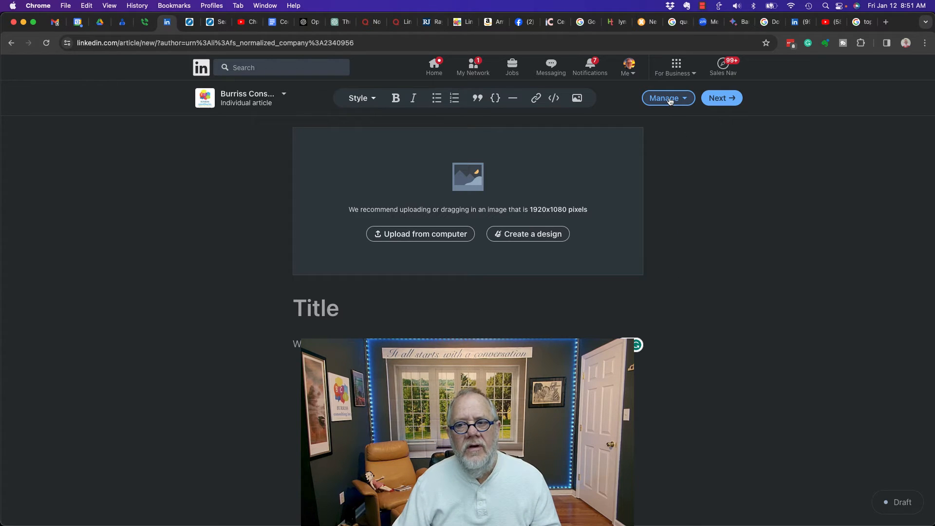
Step: Show the article editor's Manage dropdown listing Drafts, Scheduled and Create newsletter
{"action": "left_click", "coordinate": [664, 98]}
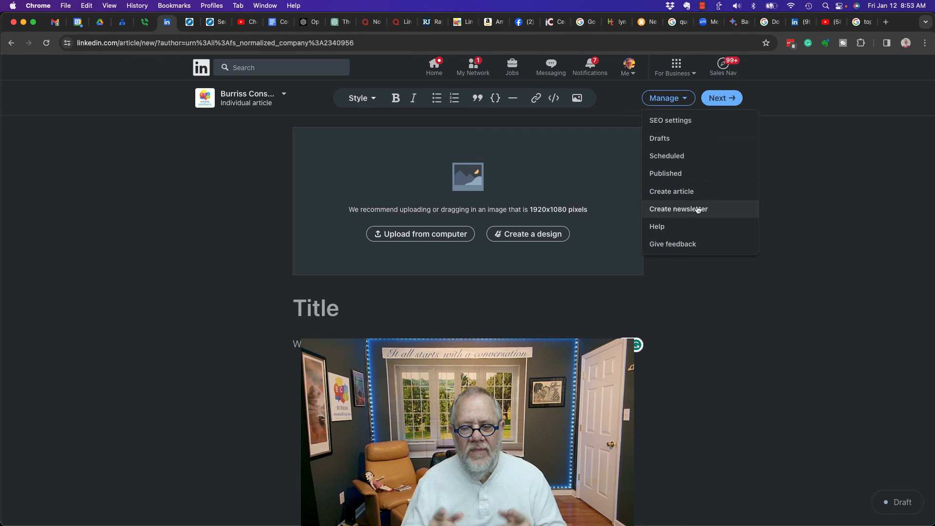
{"action": "mouse_move", "coordinate": [543, 187]}
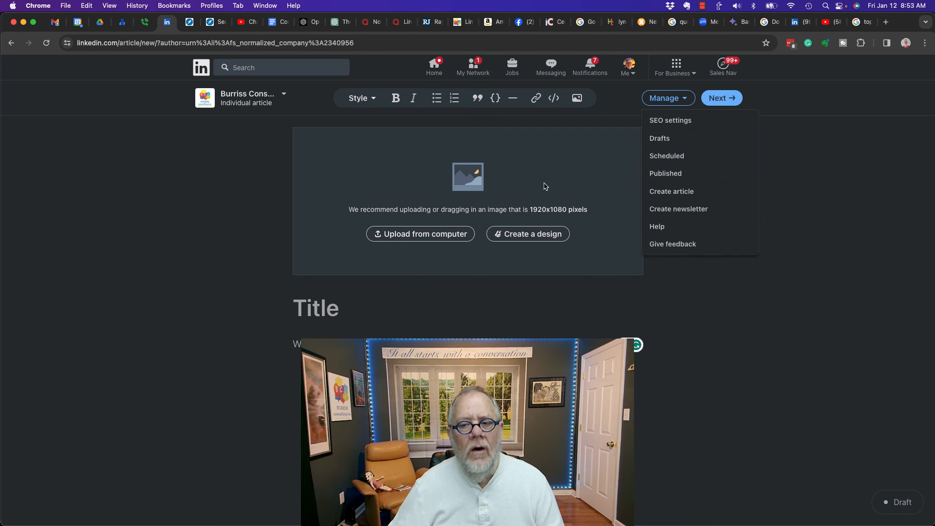
{"action": "mouse_move", "coordinate": [678, 213]}
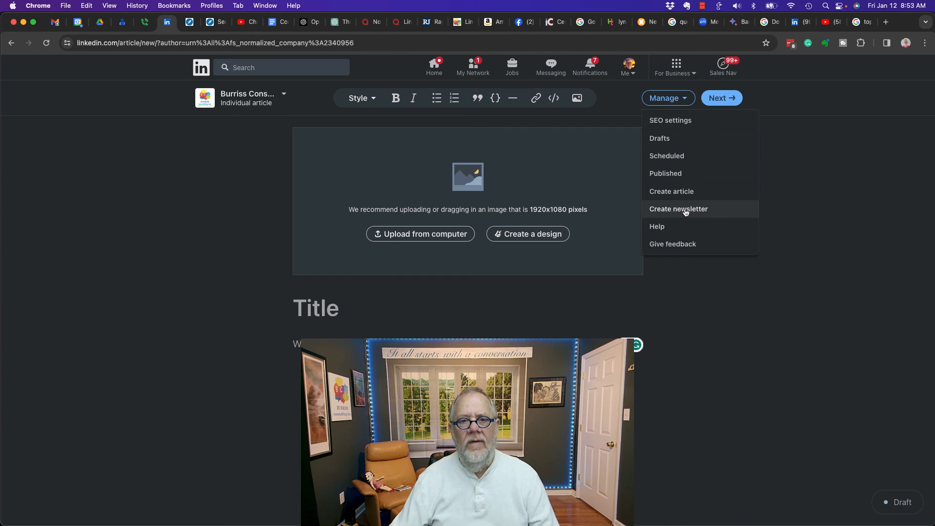
{"action": "mouse_move", "coordinate": [631, 114]}
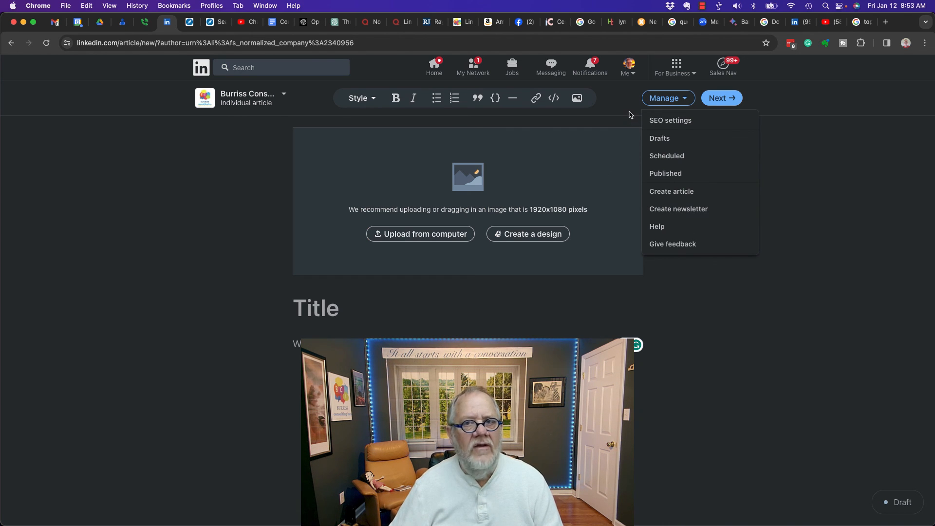